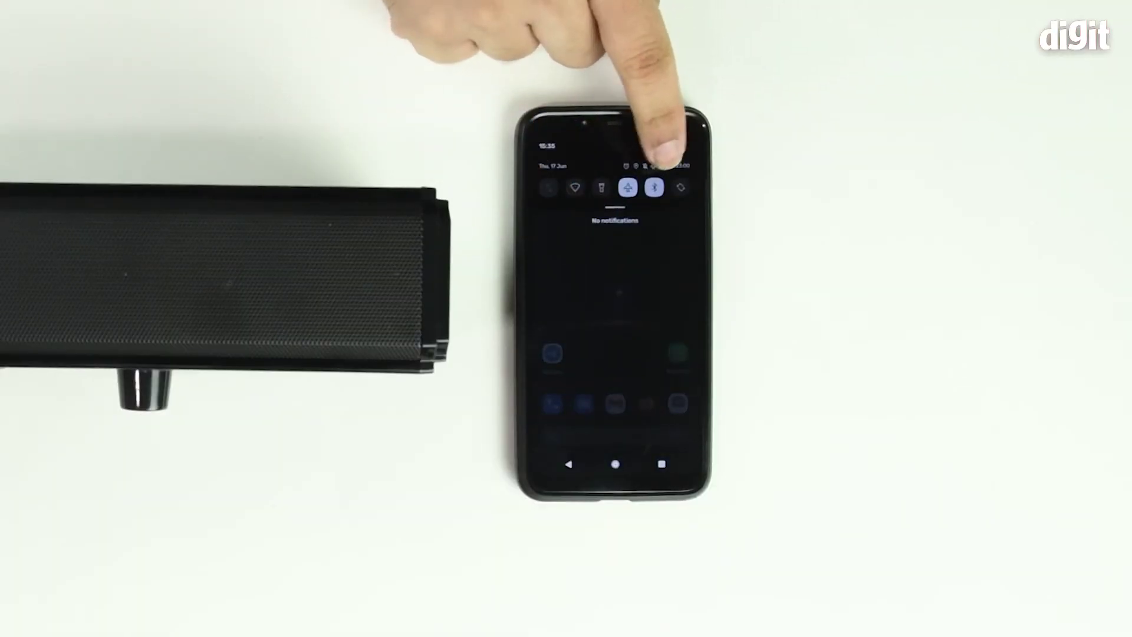
# Step: Pair the phone with the BLAUPUNKT-SBA soundbar from the Bluetooth settings
pyautogui.click(656, 187)
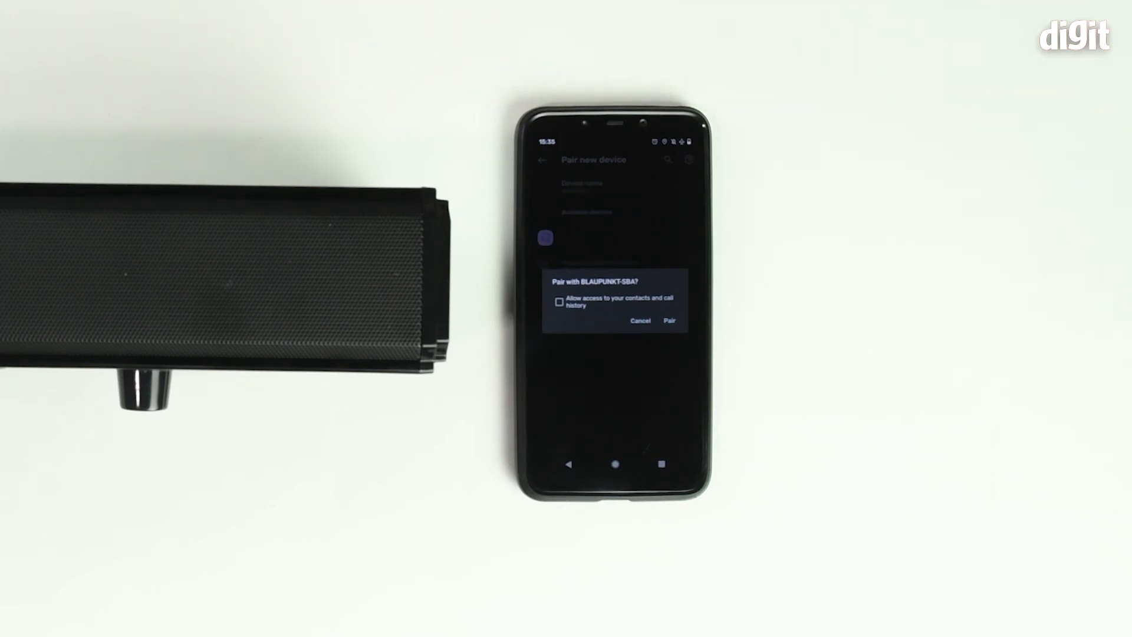
pyautogui.click(639, 320)
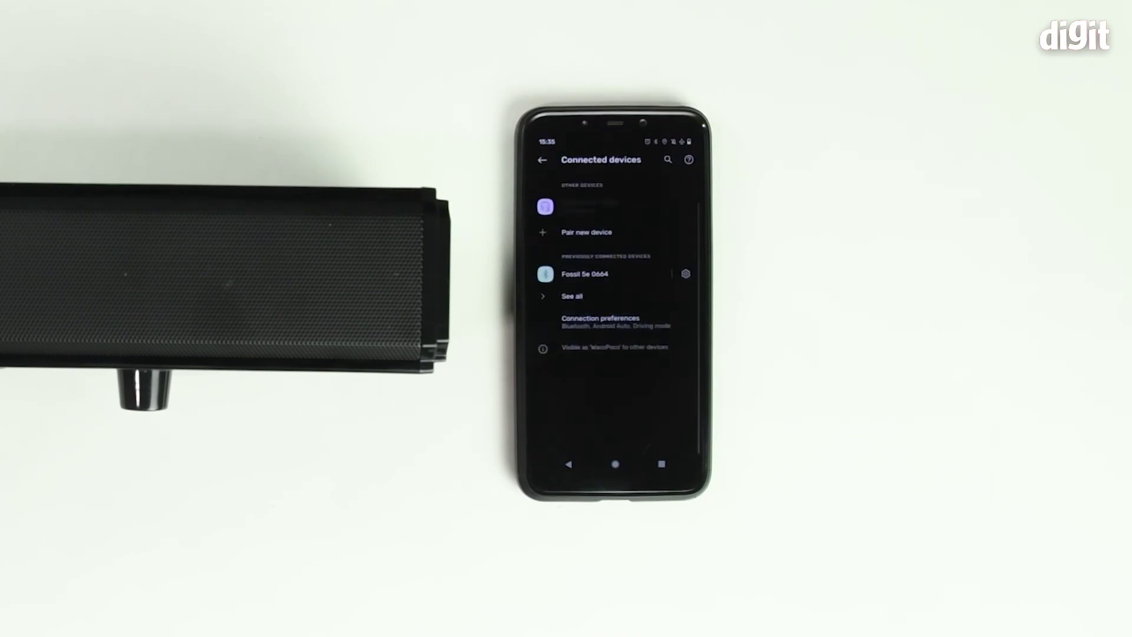